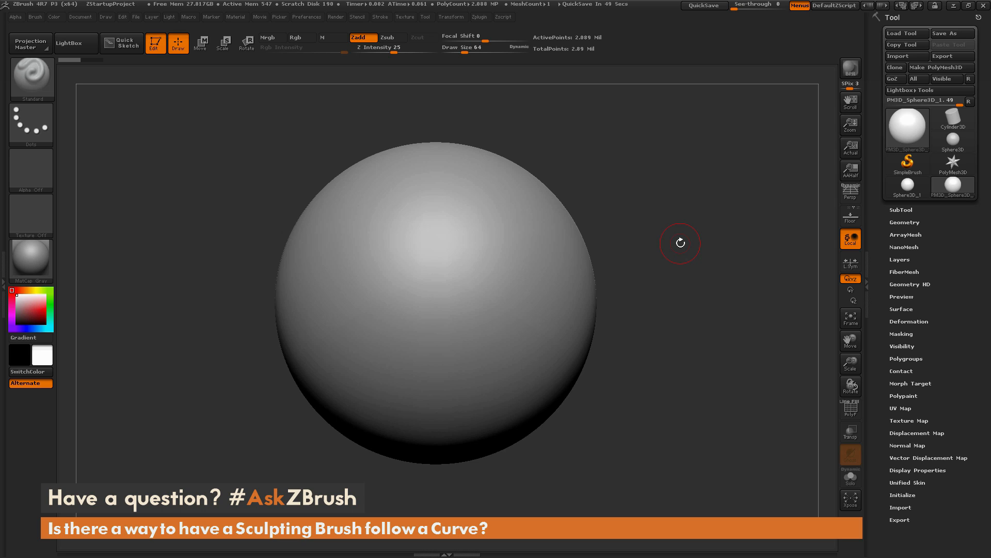
pyautogui.moveTo(746, 373)
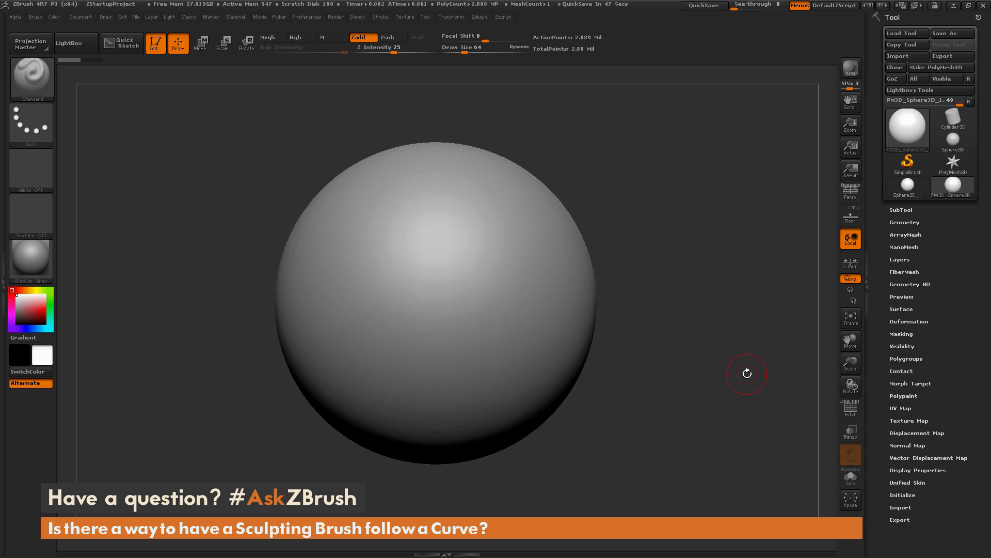
pyautogui.moveTo(655, 196)
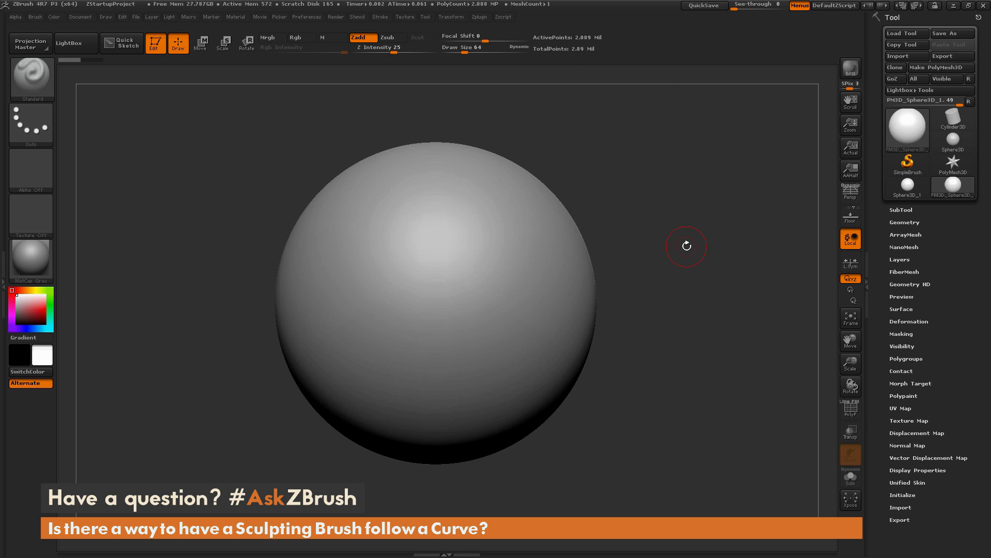
pyautogui.moveTo(260, 102)
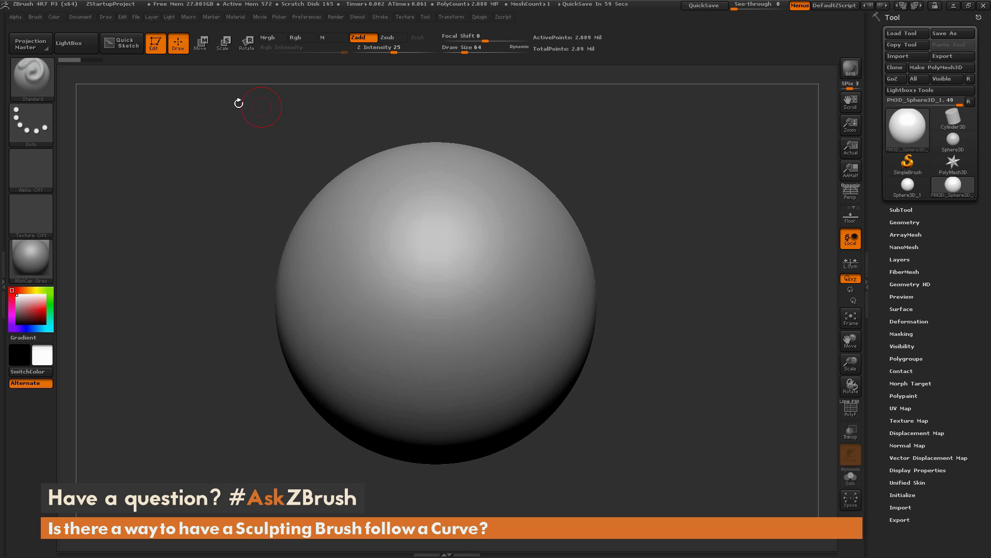
pyautogui.moveTo(390, 166)
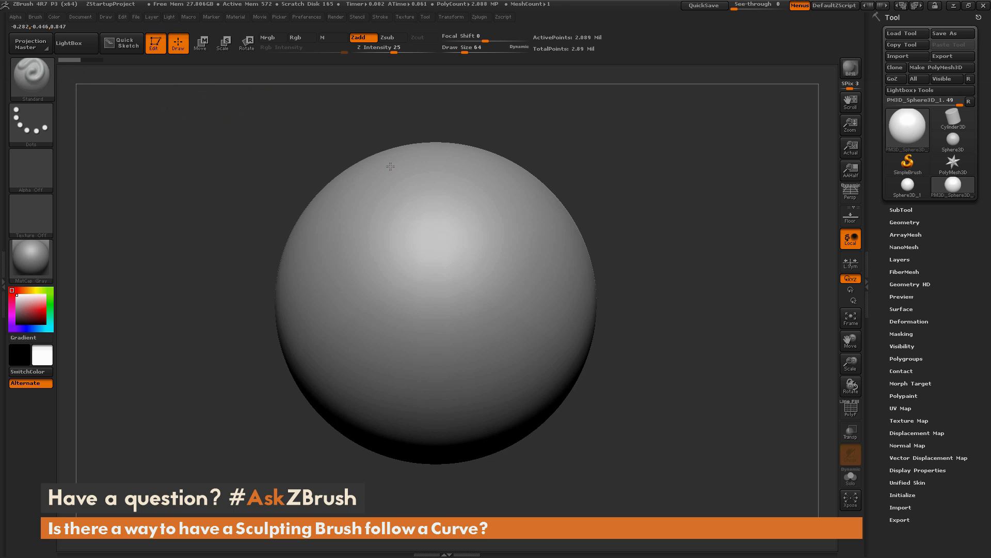
# - After an S-shaped test stroke, choose the CurveStandard curve-guided brush from the brush palette
pyautogui.moveTo(389, 167); pyautogui.dragTo(477, 389)
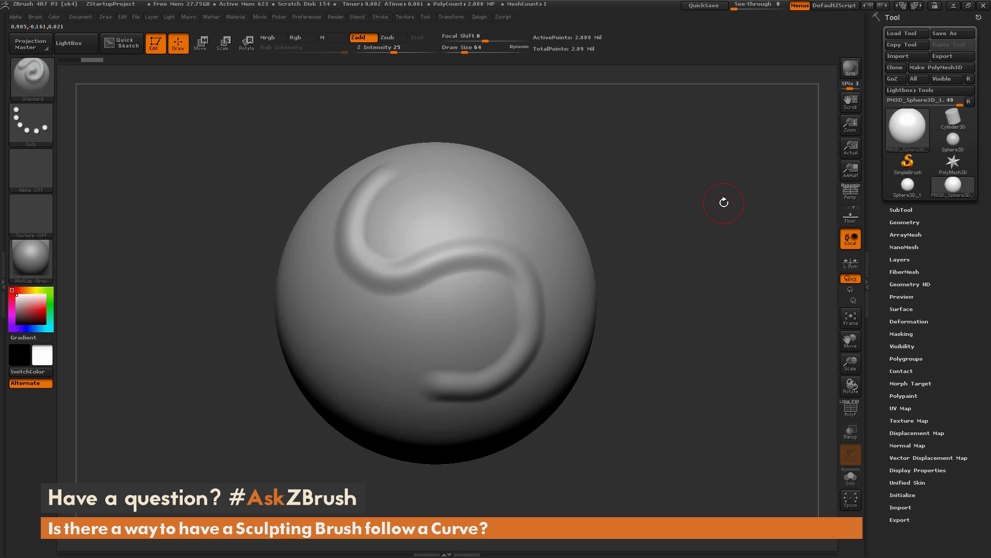
pyautogui.moveTo(728, 213)
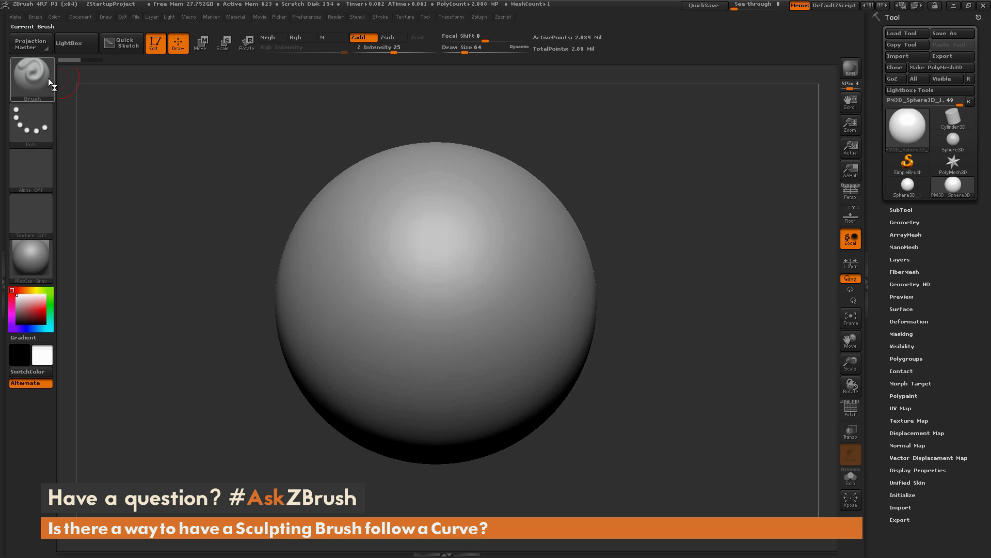
pyautogui.click(32, 76)
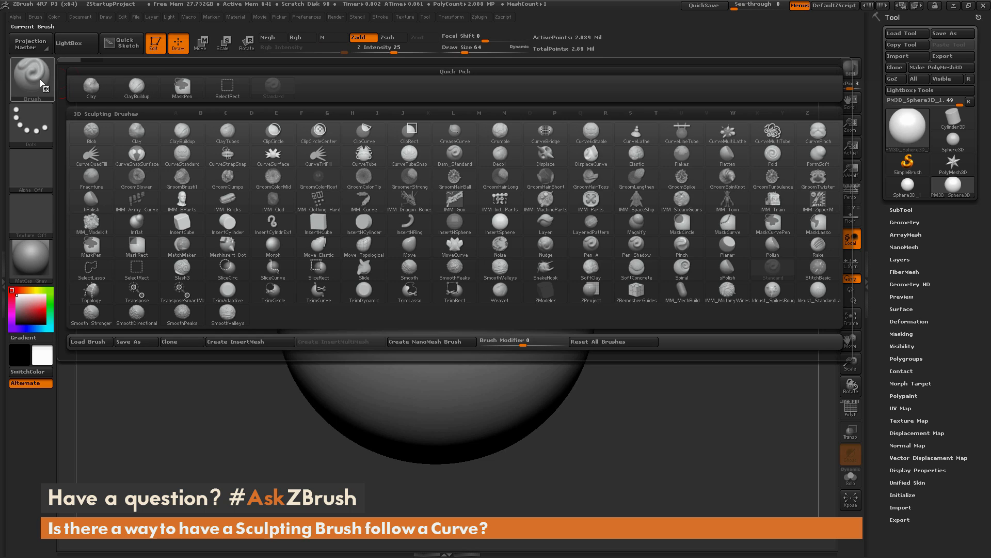
pyautogui.click(681, 133)
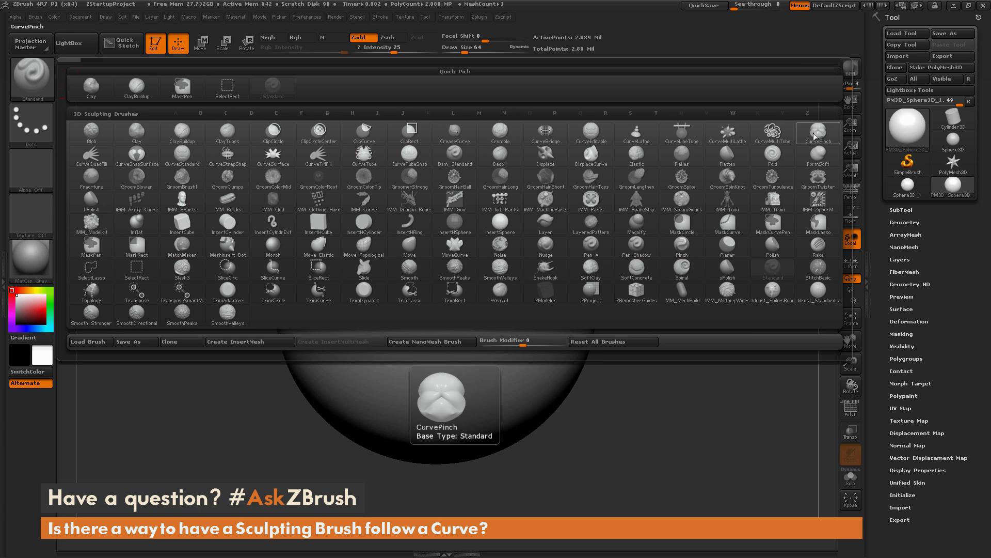
pyautogui.moveTo(823, 144)
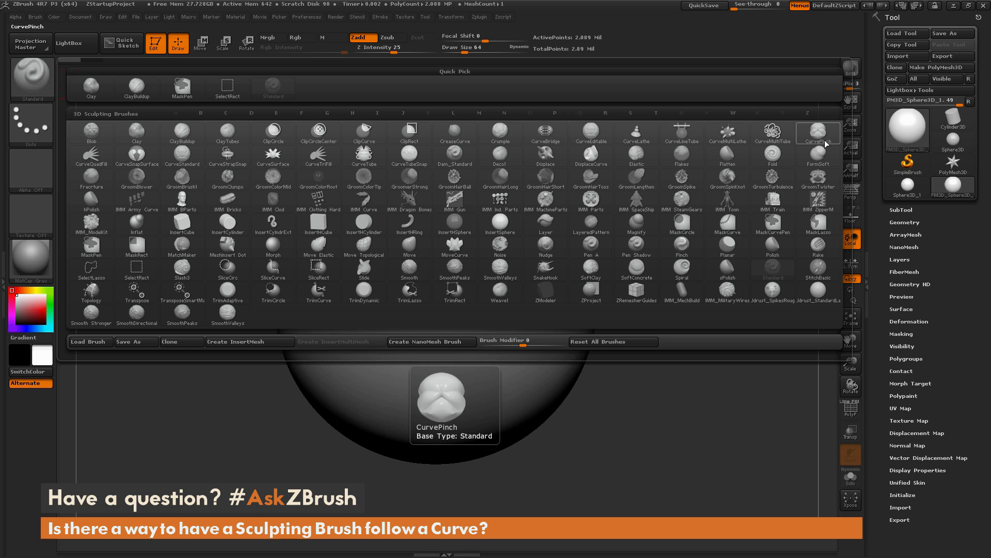
pyautogui.click(227, 133)
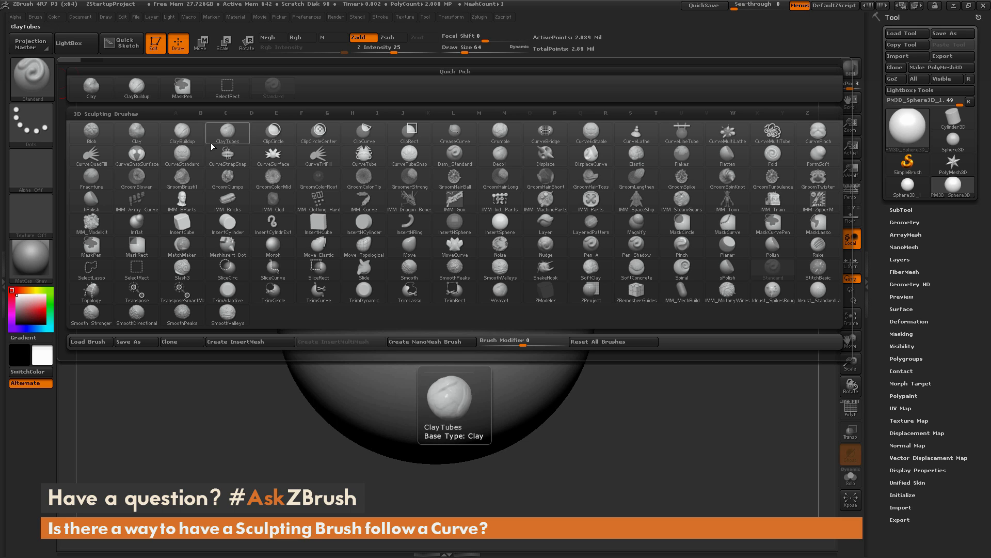
pyautogui.click(182, 155)
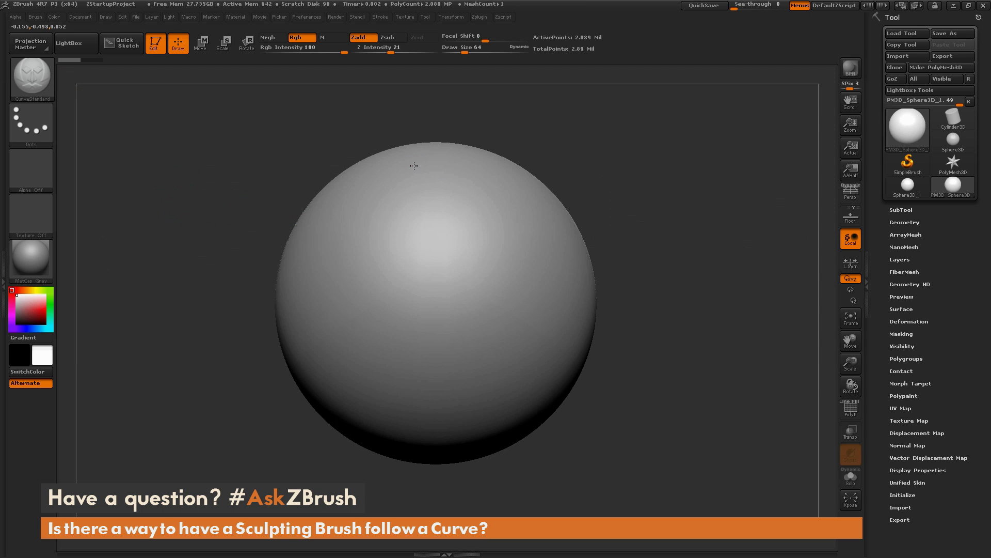
# - Draw an S-shaped guide curve down the sphere and raise a ridge along it, then turn to a clean side
pyautogui.moveTo(410, 157); pyautogui.dragTo(389, 345)
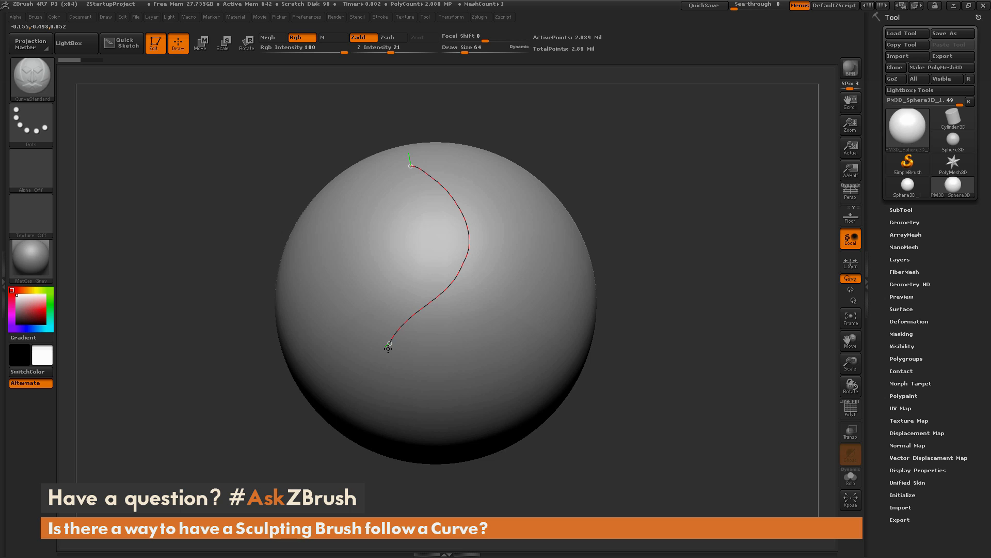
pyautogui.moveTo(389, 345); pyautogui.dragTo(519, 339)
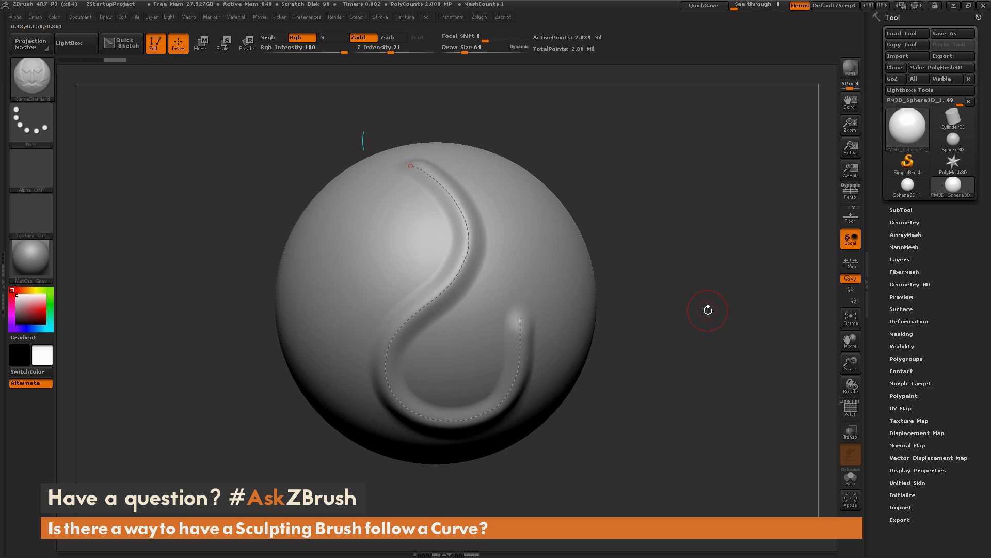
pyautogui.moveTo(348, 190); pyautogui.dragTo(310, 291)
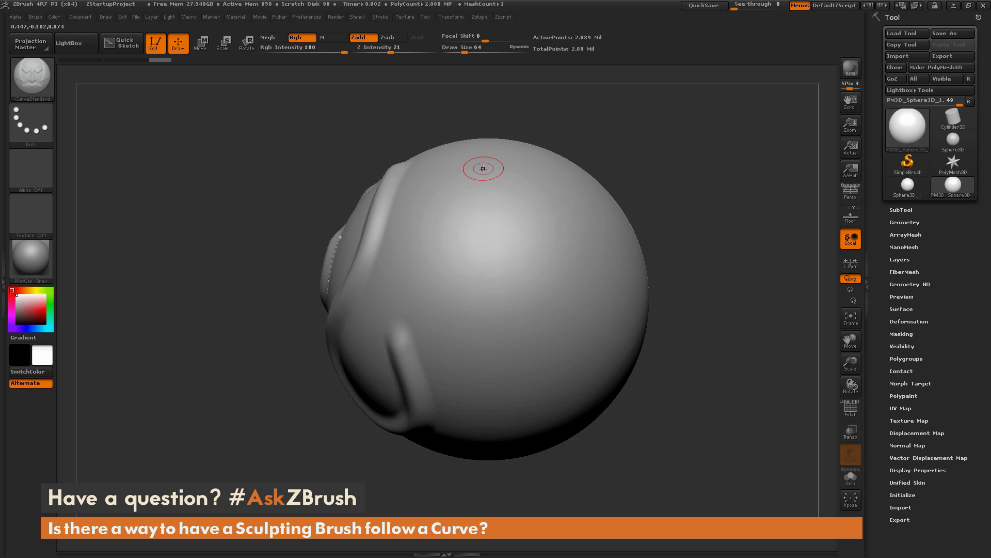
# - Draw a hooked guide curve on the new side and raise a ridge along it
pyautogui.moveTo(483, 168); pyautogui.dragTo(577, 355)
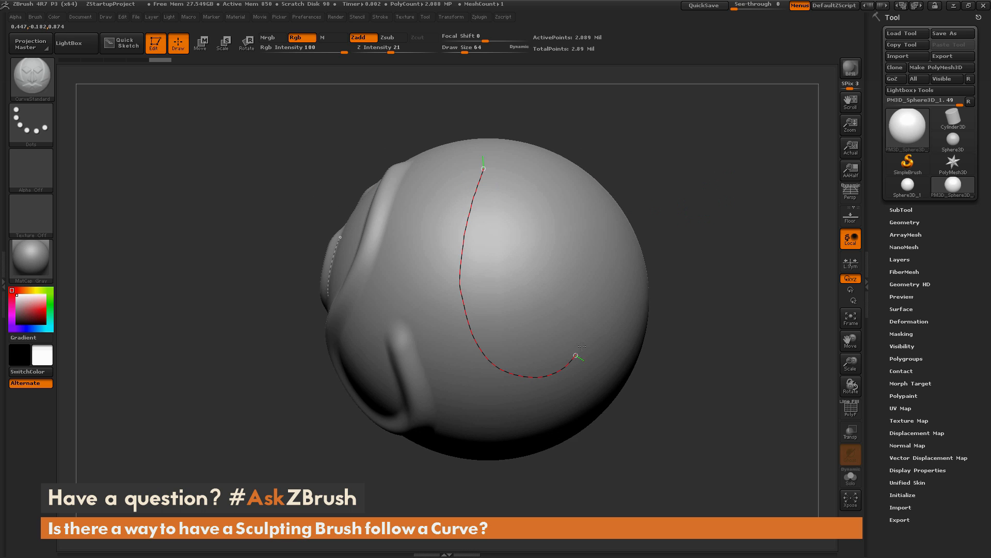
pyautogui.moveTo(576, 355); pyautogui.dragTo(571, 255)
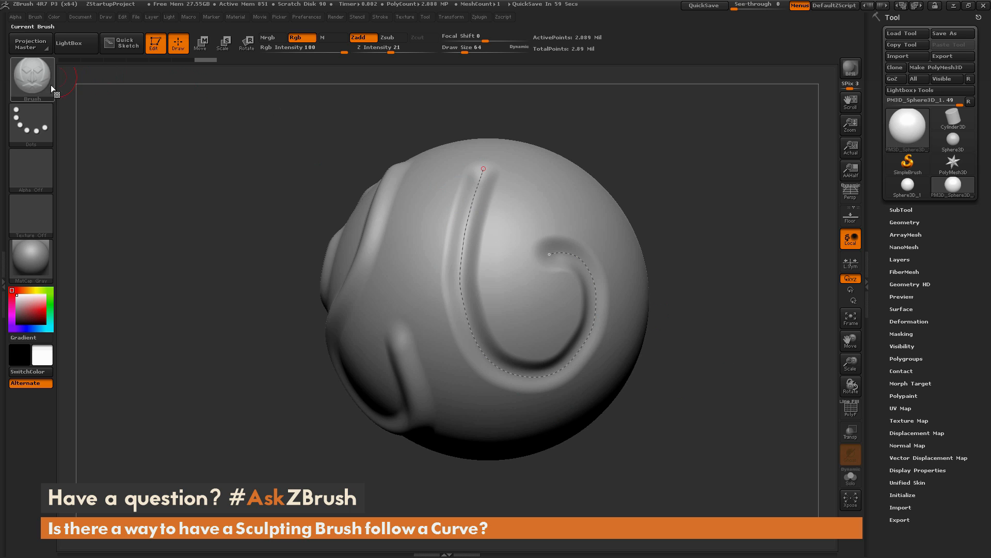
# - Bring up the brush palette to pick the CurvePinch brush for carving the groove
pyautogui.click(32, 75)
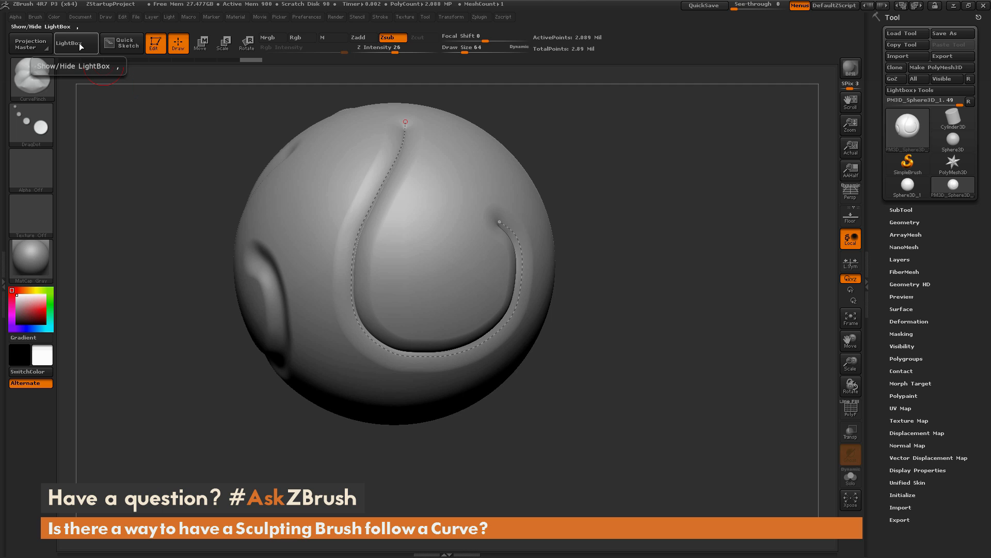
# - Open LightBox and show its Brush tab with the saved brush folders
pyautogui.click(70, 43)
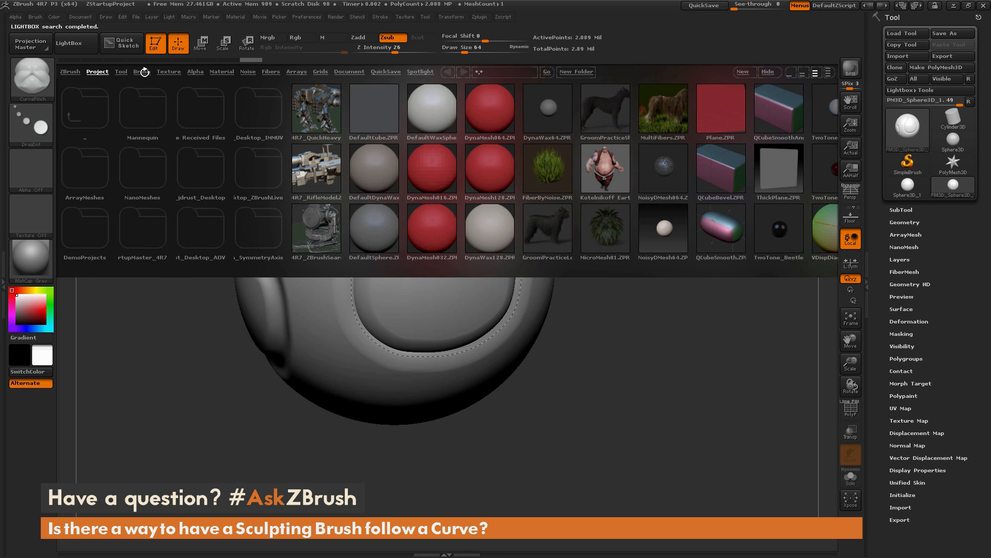
pyautogui.click(142, 72)
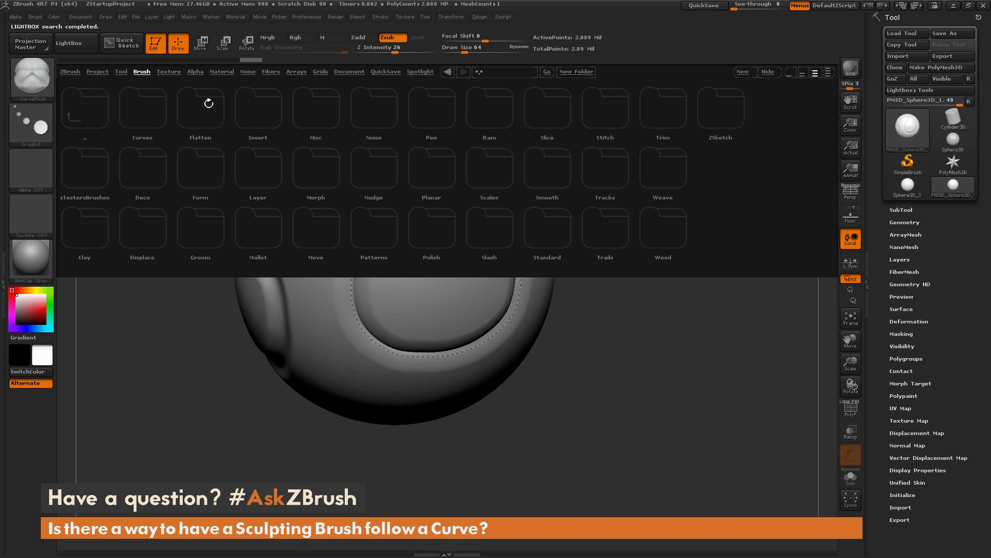
pyautogui.moveTo(65, 95)
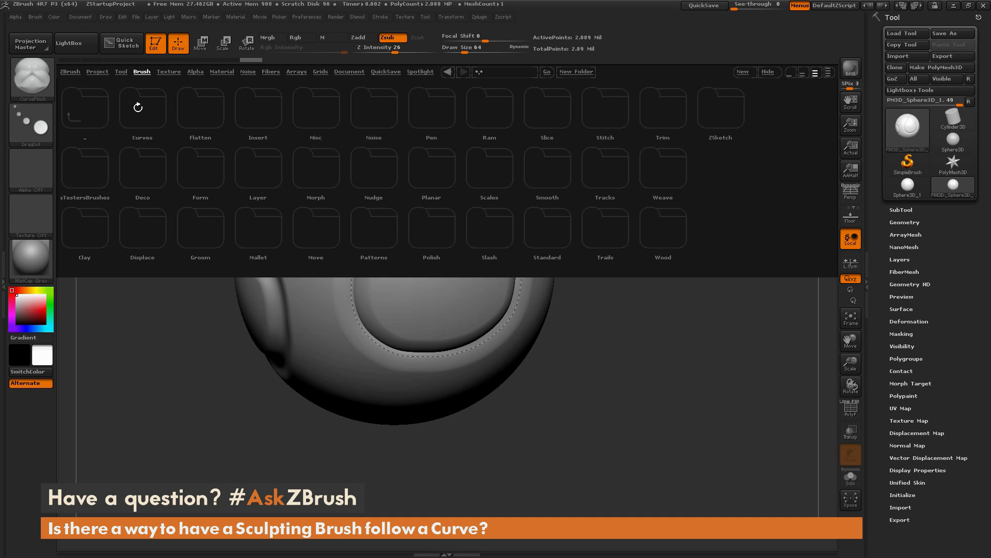
pyautogui.moveTo(142, 108)
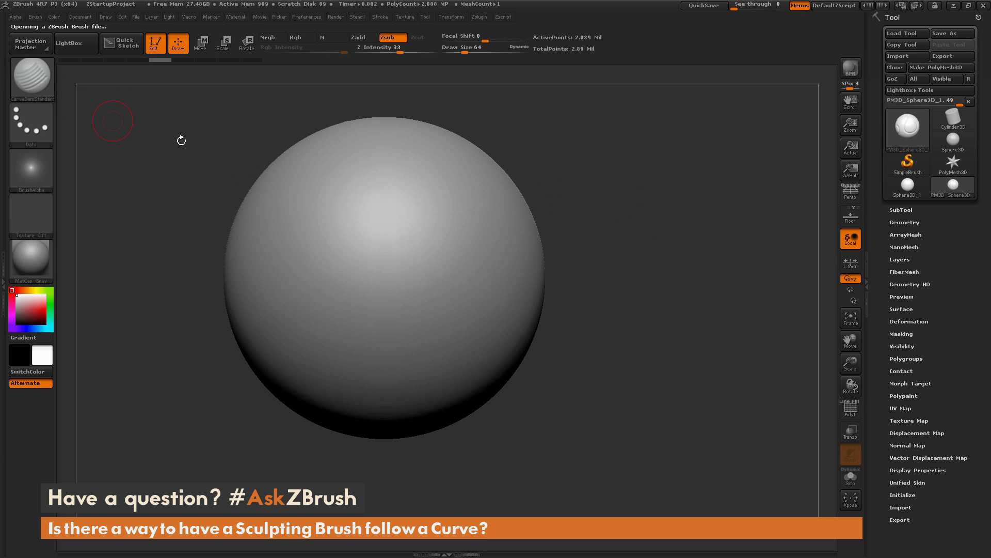
pyautogui.moveTo(405, 277)
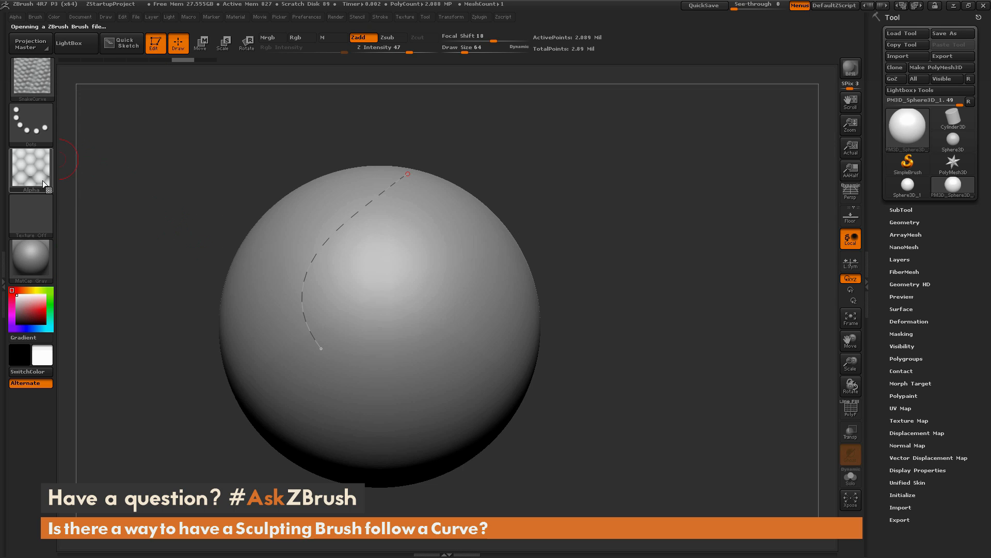
pyautogui.moveTo(30, 170)
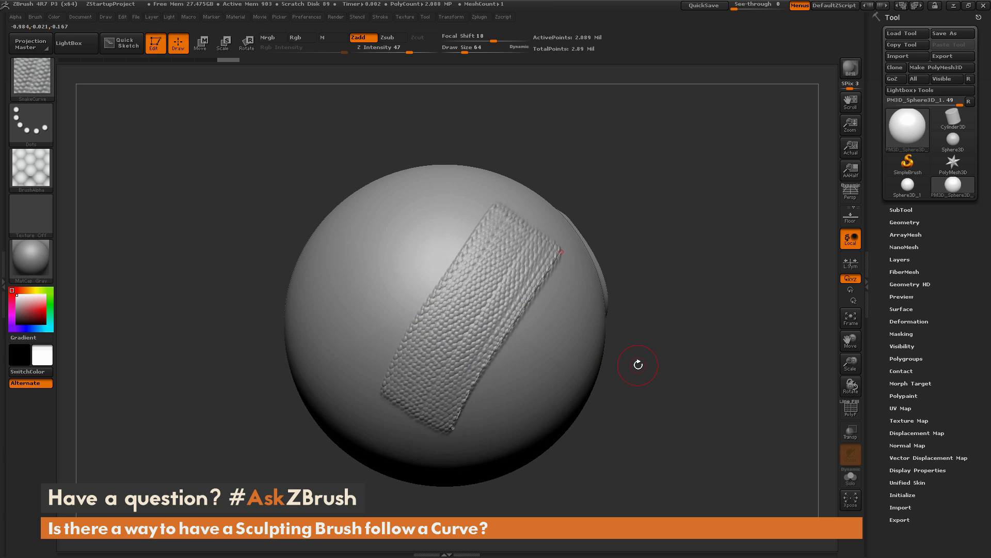
# - Lay a second scaly textured band along another curve across the sphere
pyautogui.moveTo(638, 365); pyautogui.dragTo(307, 153)
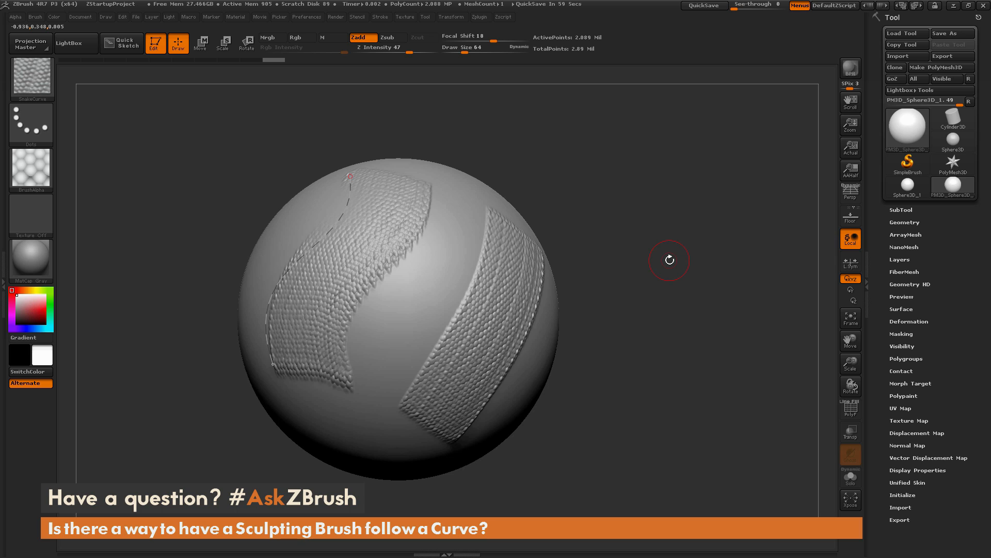
pyautogui.moveTo(728, 210)
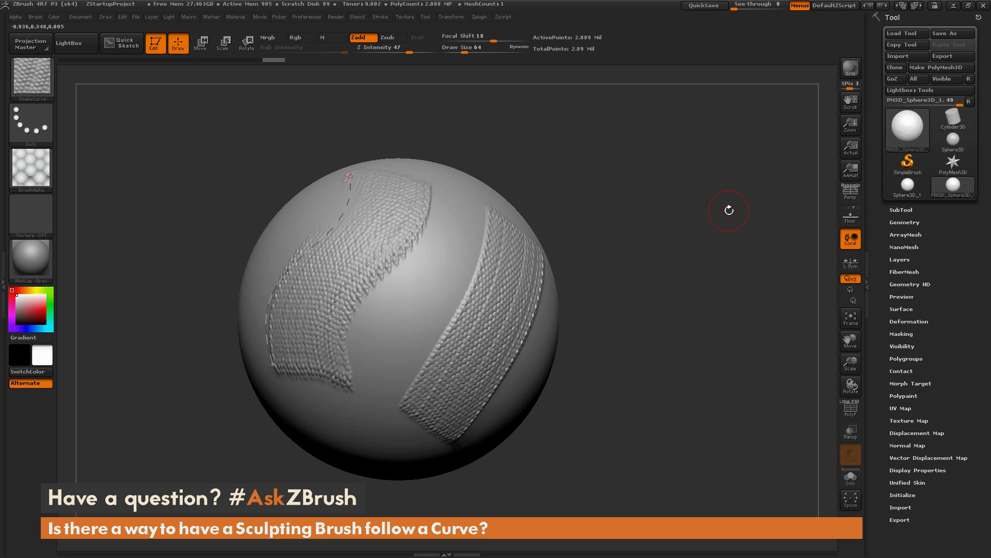